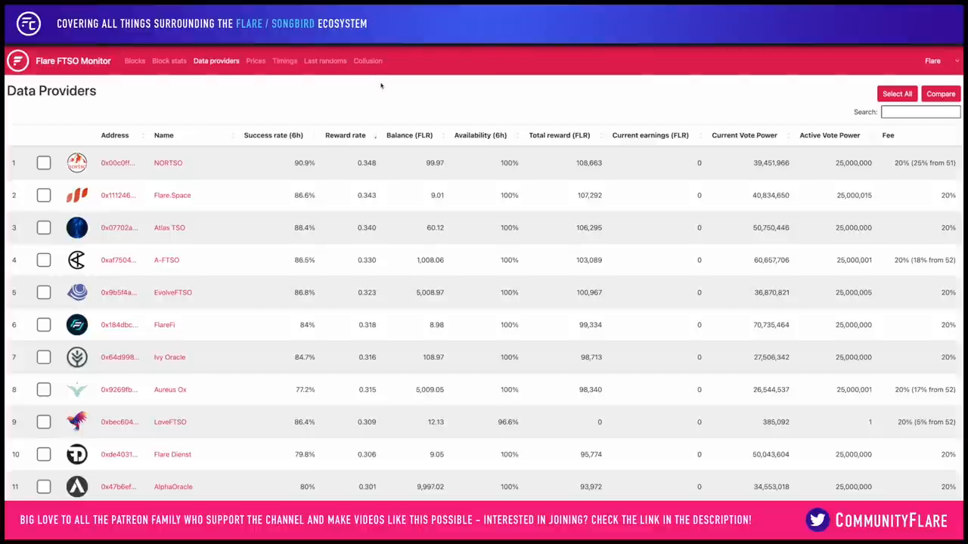
pyautogui.moveTo(345, 135)
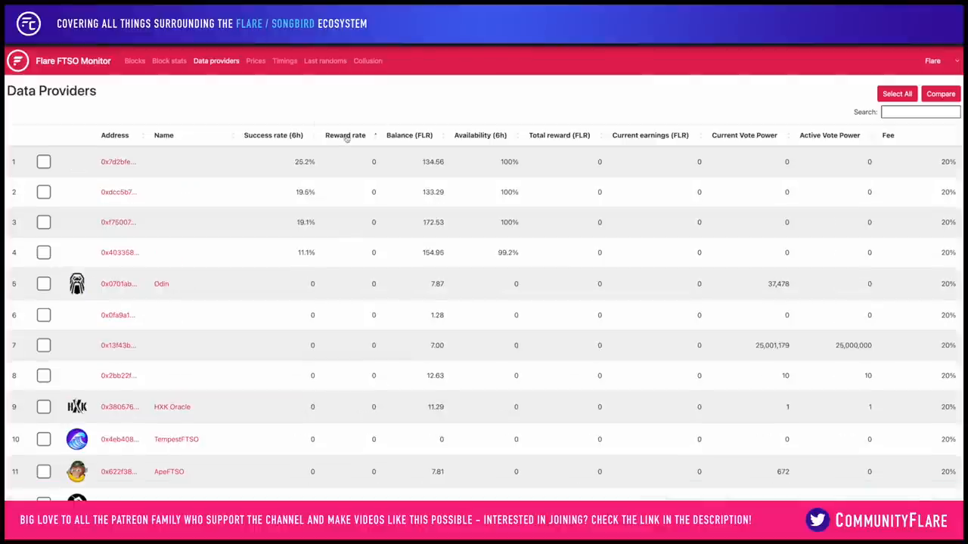
# Step: Sort the Data Providers table by reward rate descending, putting NORTSO (0.348) on top
pyautogui.click(344, 134)
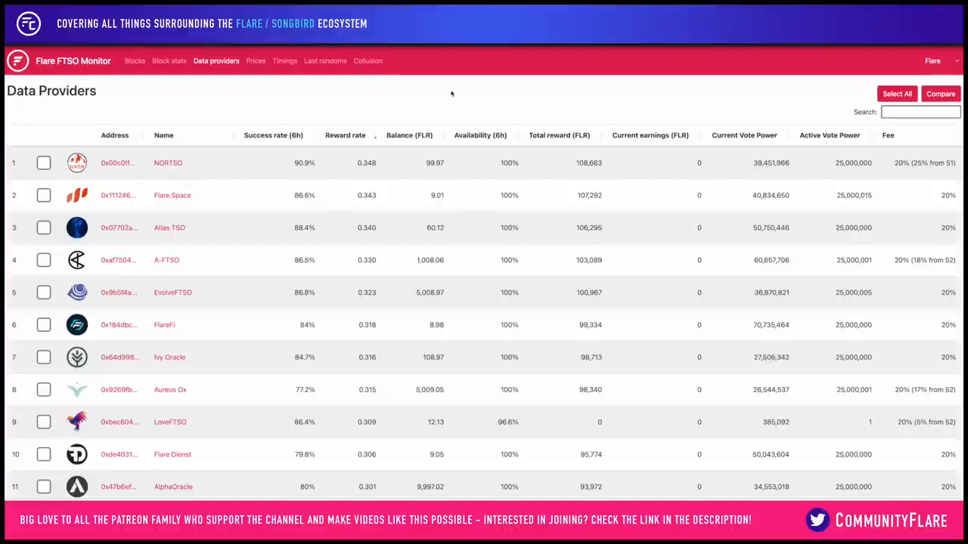
pyautogui.moveTo(750, 146)
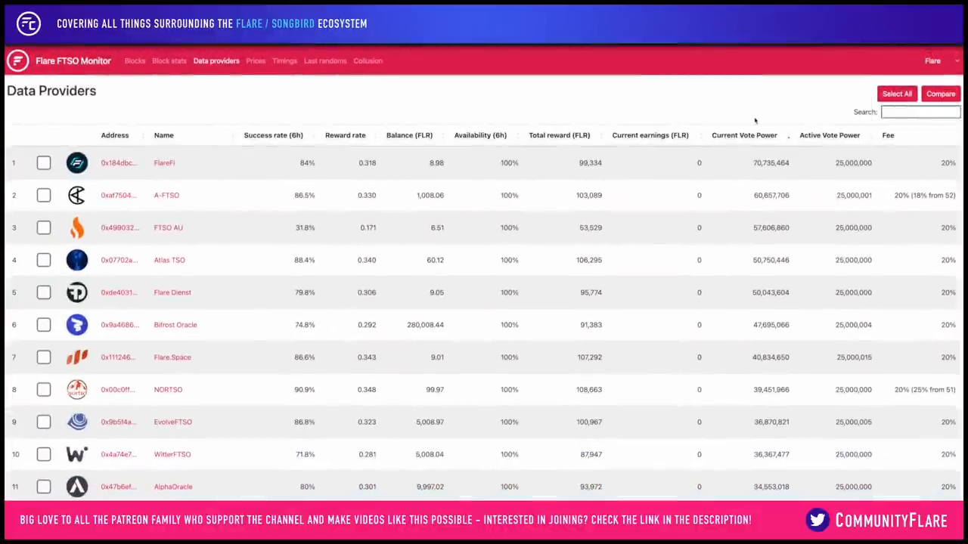
pyautogui.moveTo(461, 115)
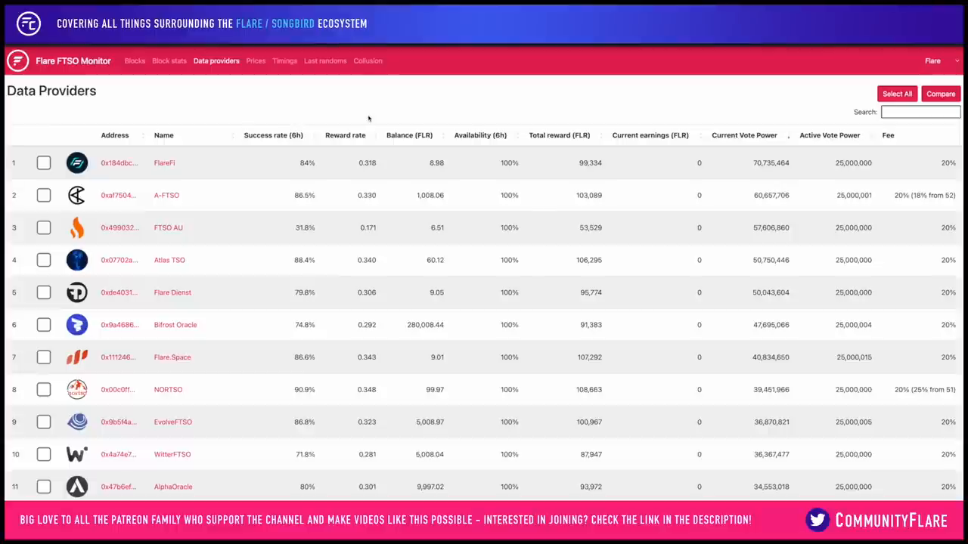
# Step: Open the Collusion page showing the provider network graph at 0.98 similarity threshold
pyautogui.click(367, 60)
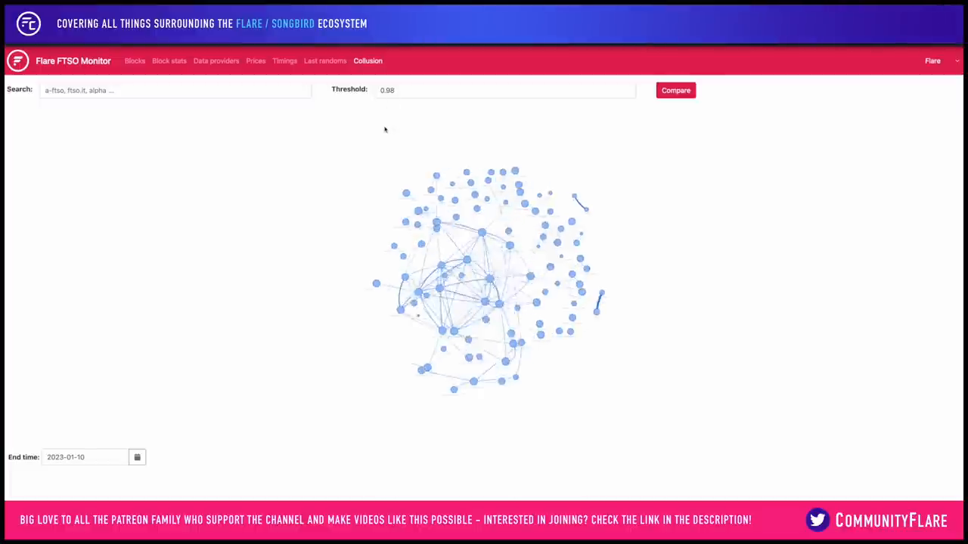